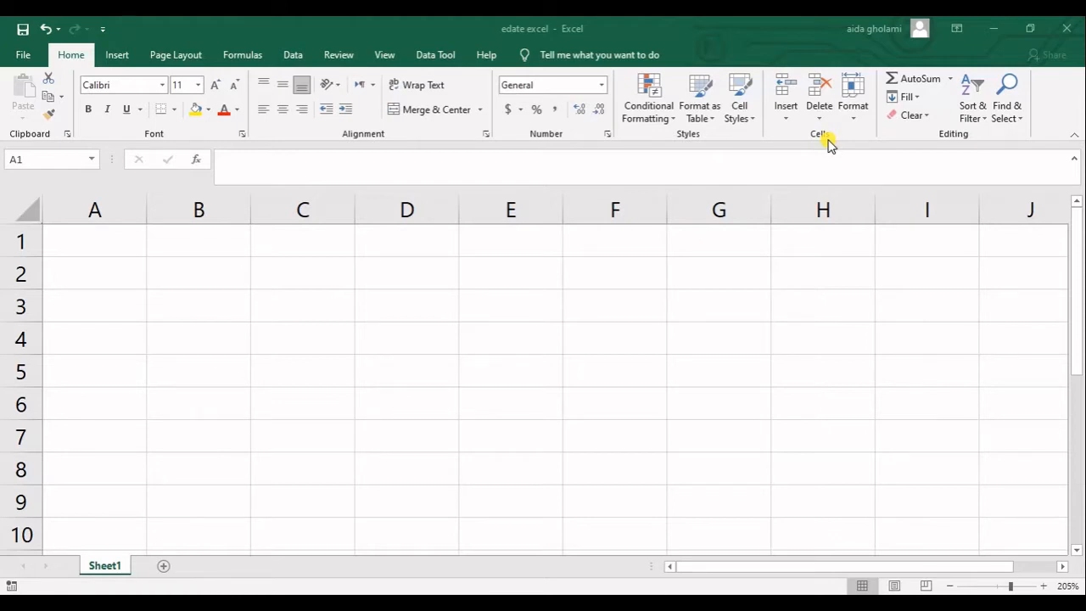
Step: Start an =ed formula in A1, then abandon it with Escape
{"action": "left_click", "coordinate": [95, 241]}
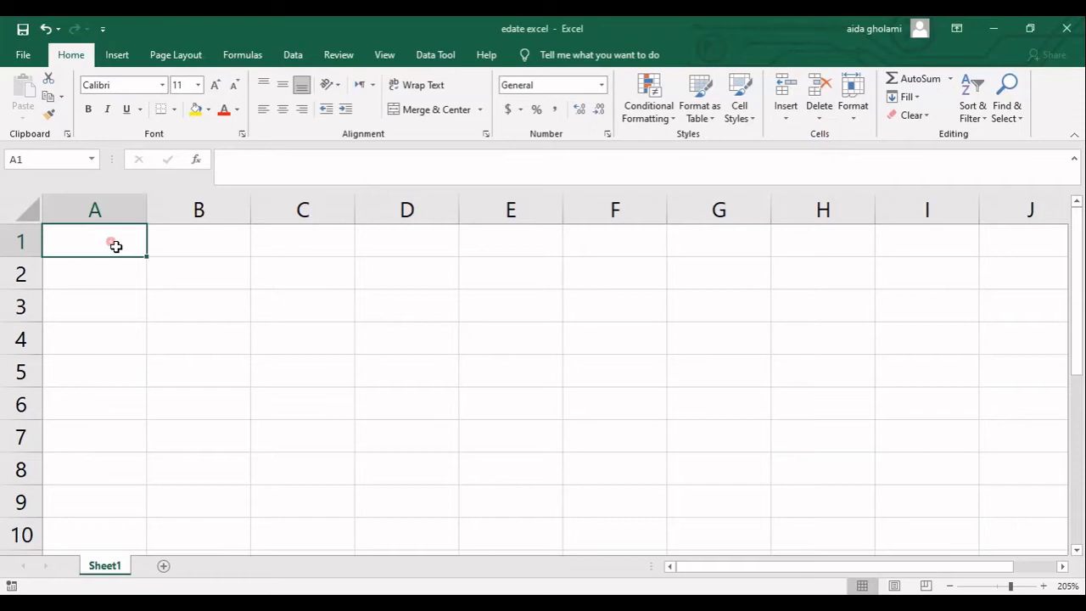
{"action": "type", "text": "="}
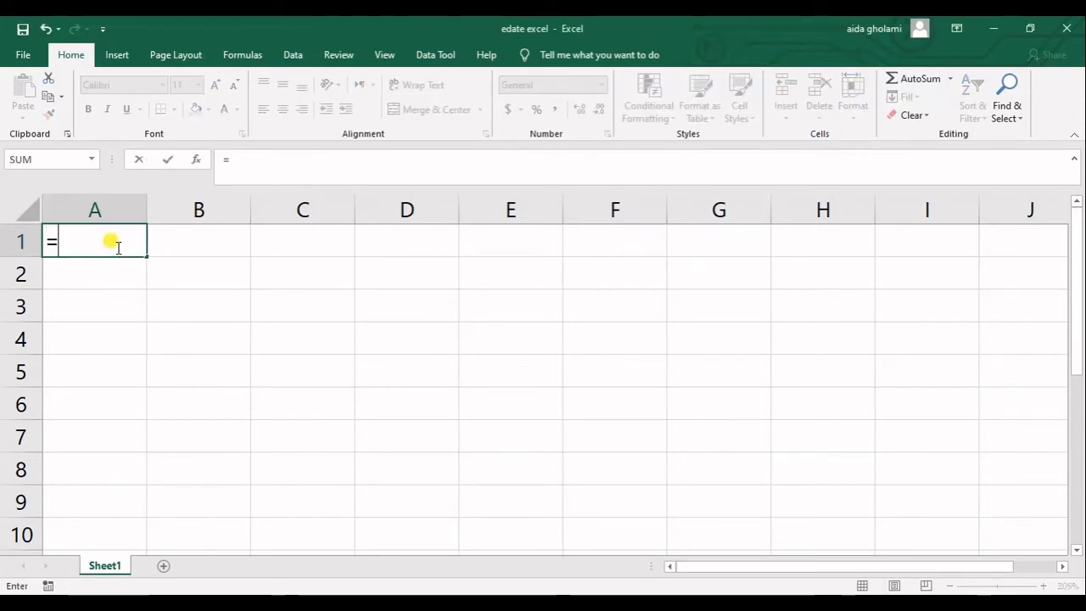
{"action": "type", "text": "ed"}
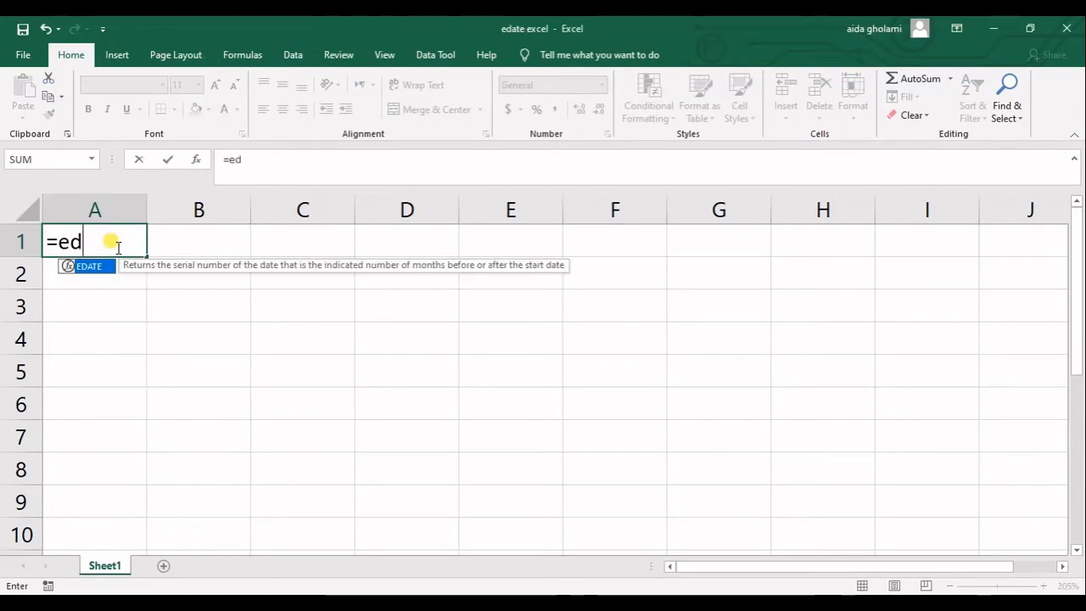
{"action": "mouse_move", "coordinate": [83, 275]}
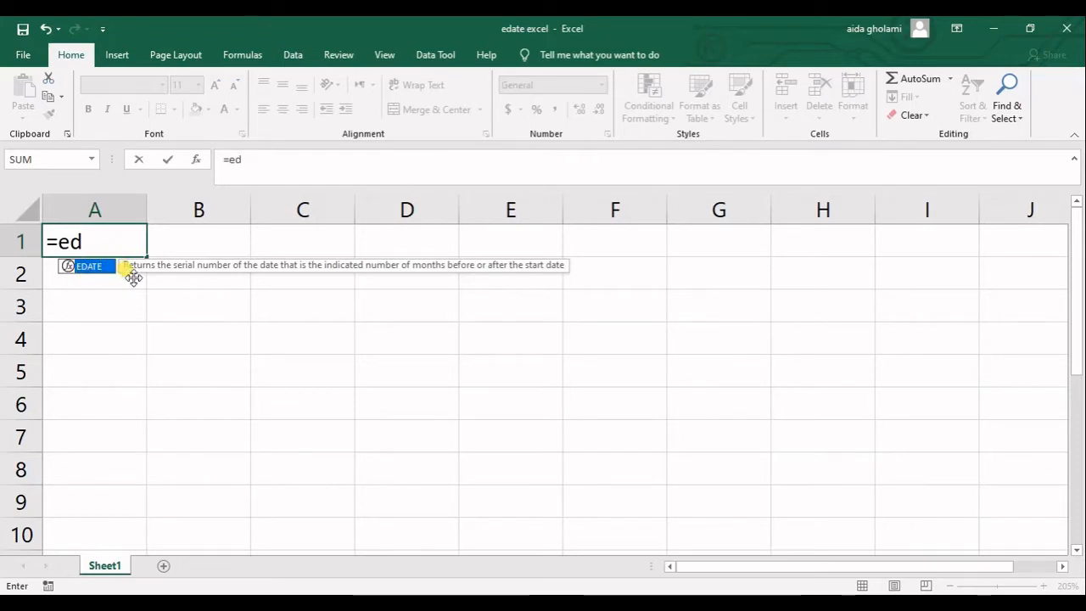
{"action": "mouse_move", "coordinate": [188, 281]}
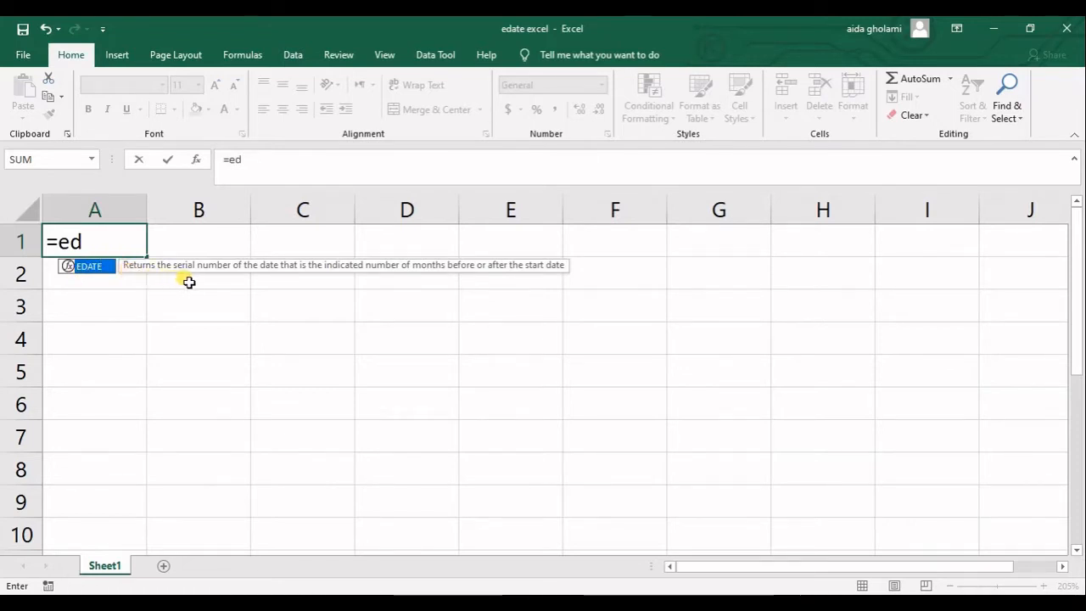
{"action": "mouse_move", "coordinate": [200, 278]}
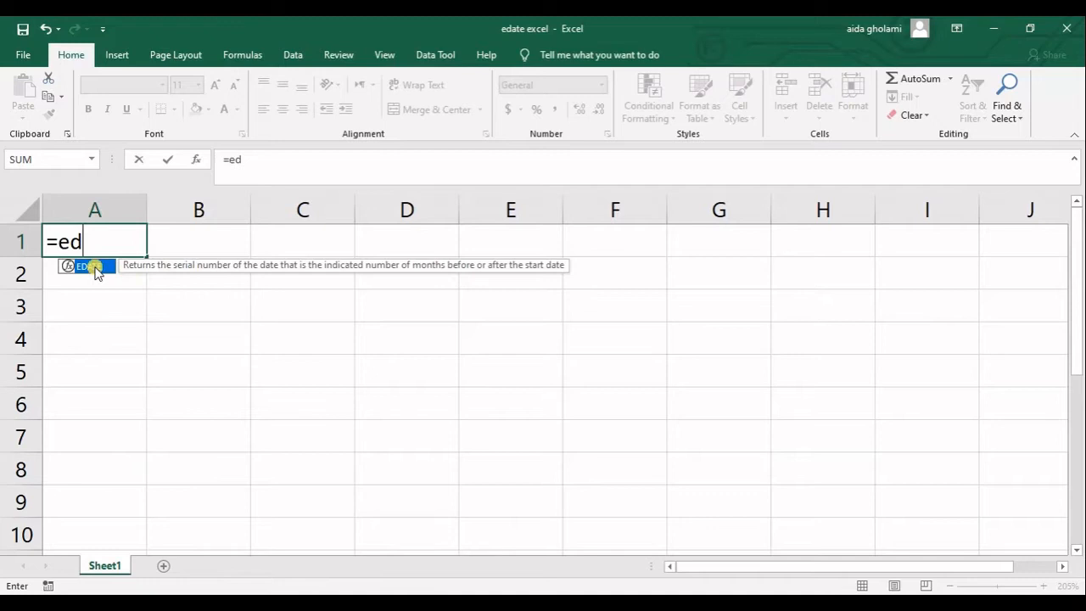
{"action": "key", "text": "Escape"}
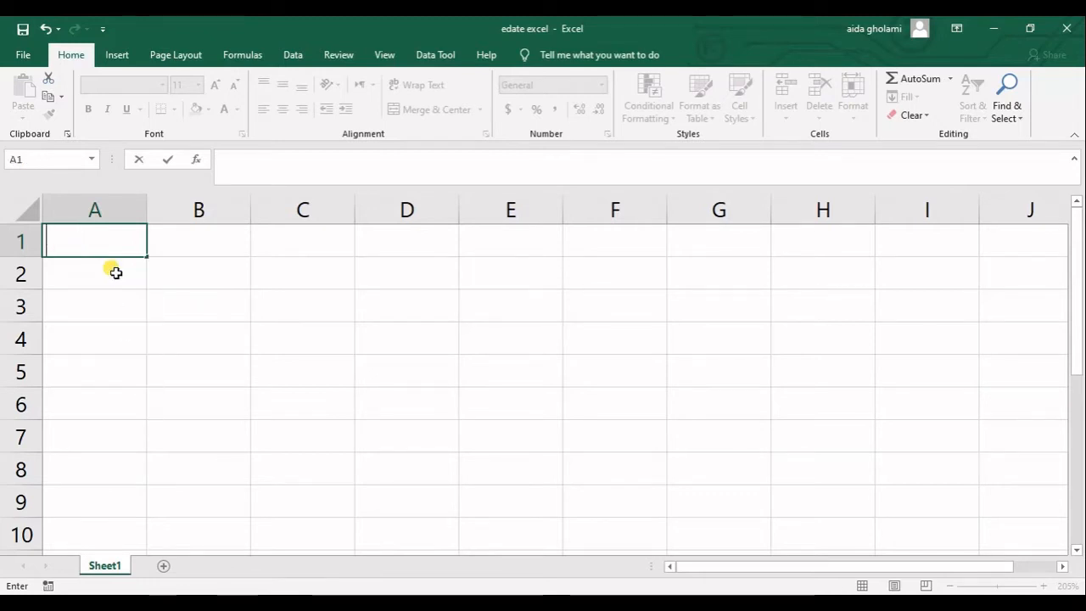
Step: Enter the start date 1/1/2000 into cell B1
{"action": "left_click", "coordinate": [198, 241]}
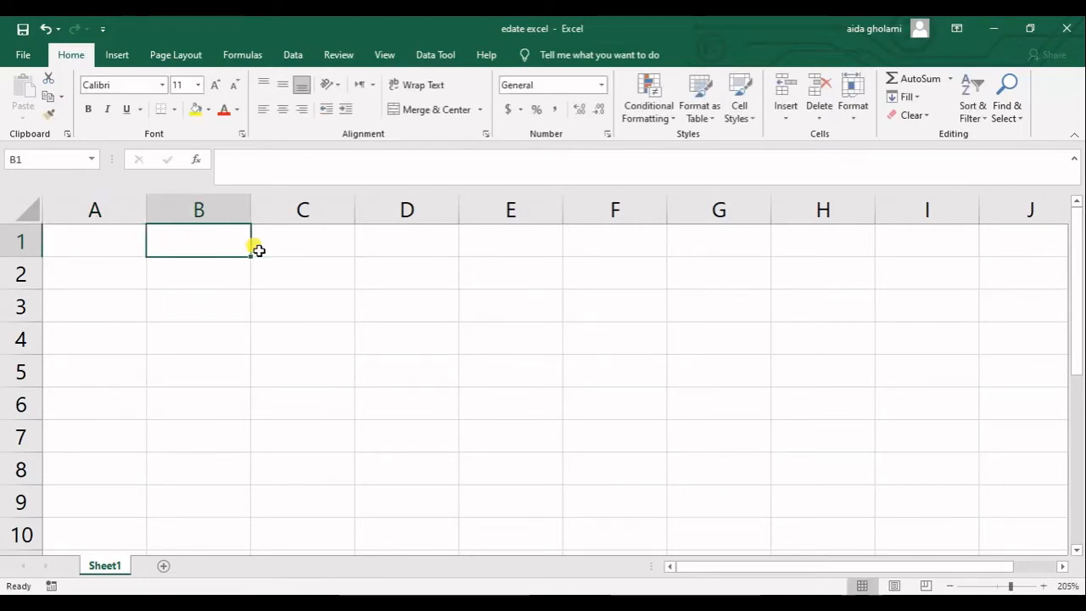
{"action": "mouse_move", "coordinate": [258, 247]}
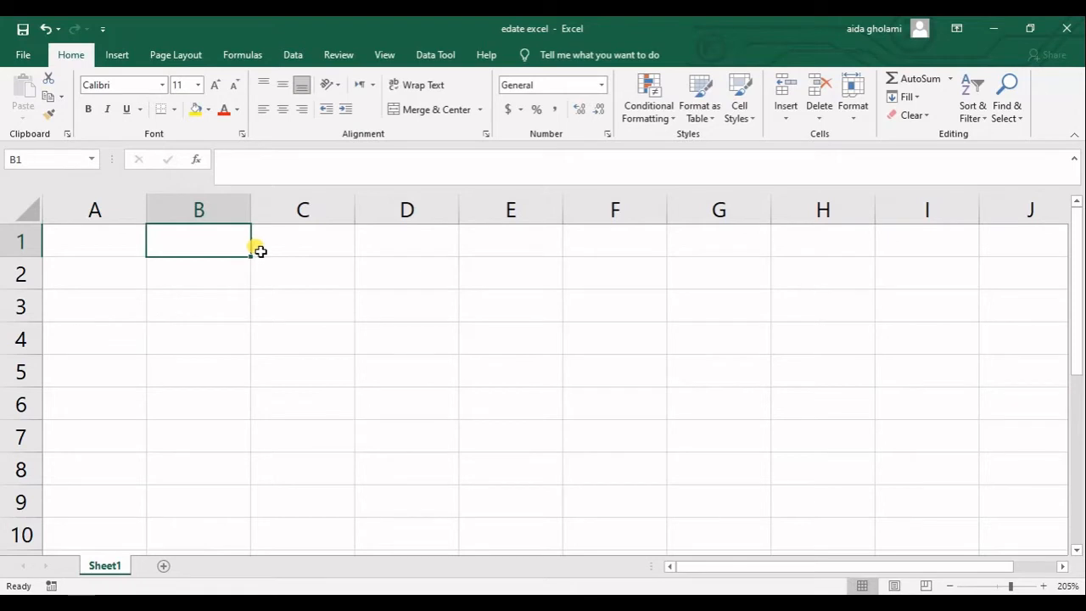
{"action": "type", "text": "jan/01/200"}
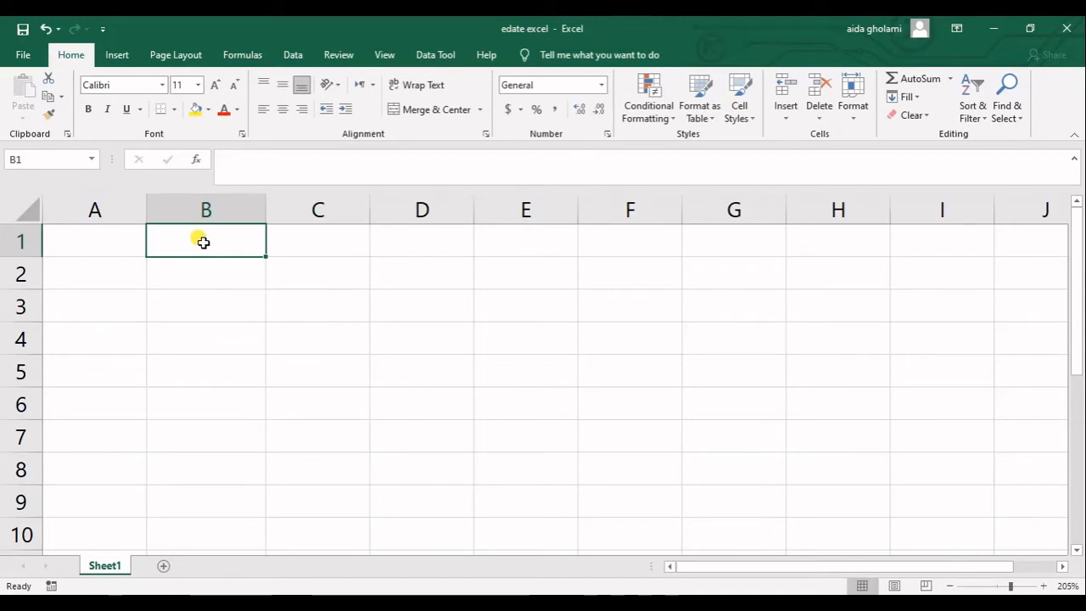
{"action": "type", "text": "01/"}
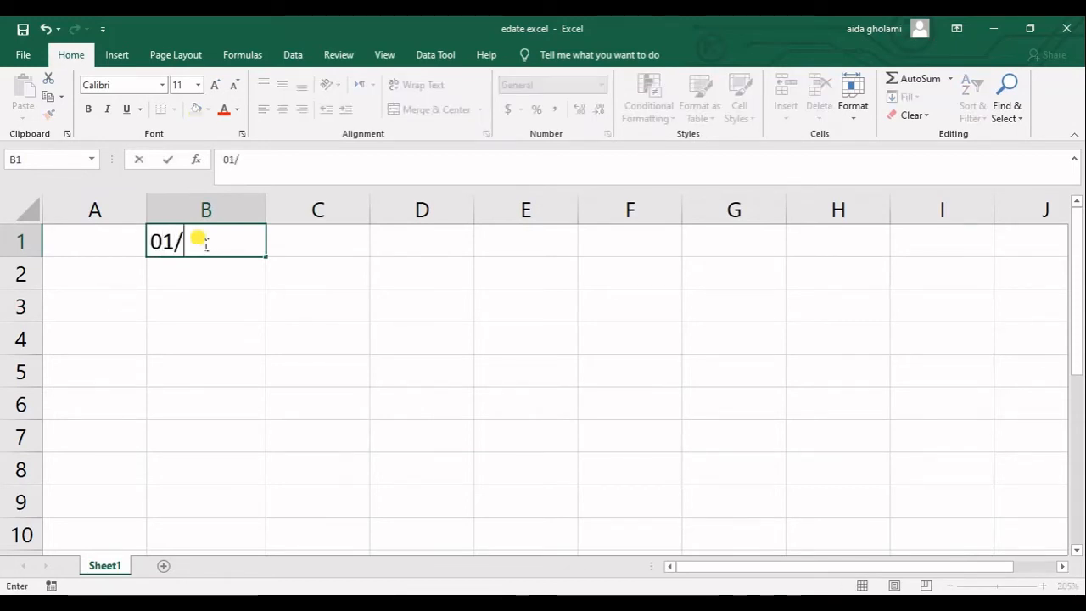
{"action": "type", "text": "01"}
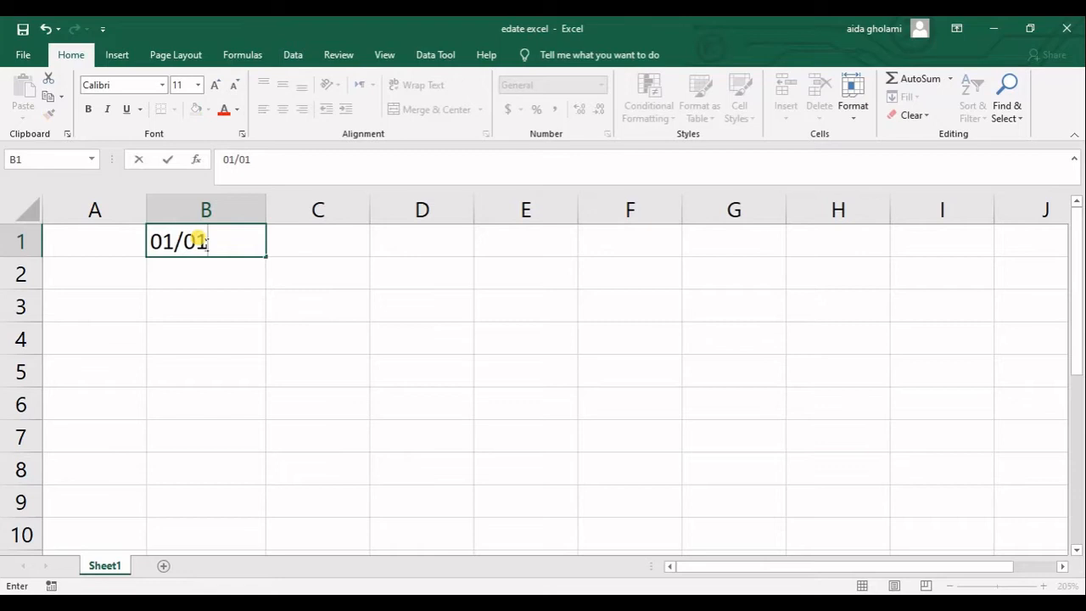
{"action": "type", "text": "/"}
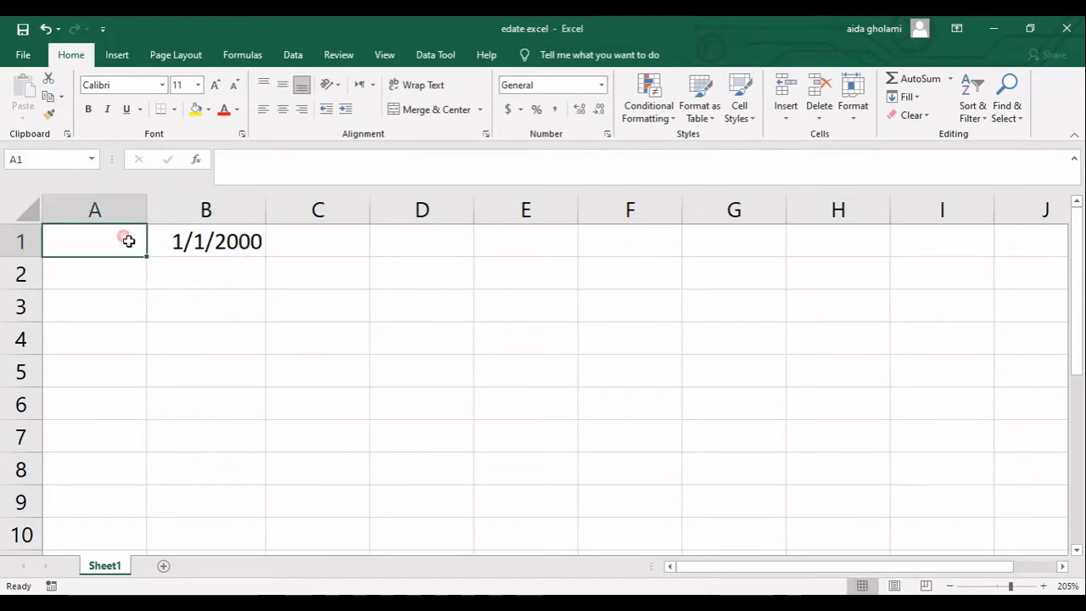
{"action": "left_click", "coordinate": [206, 241]}
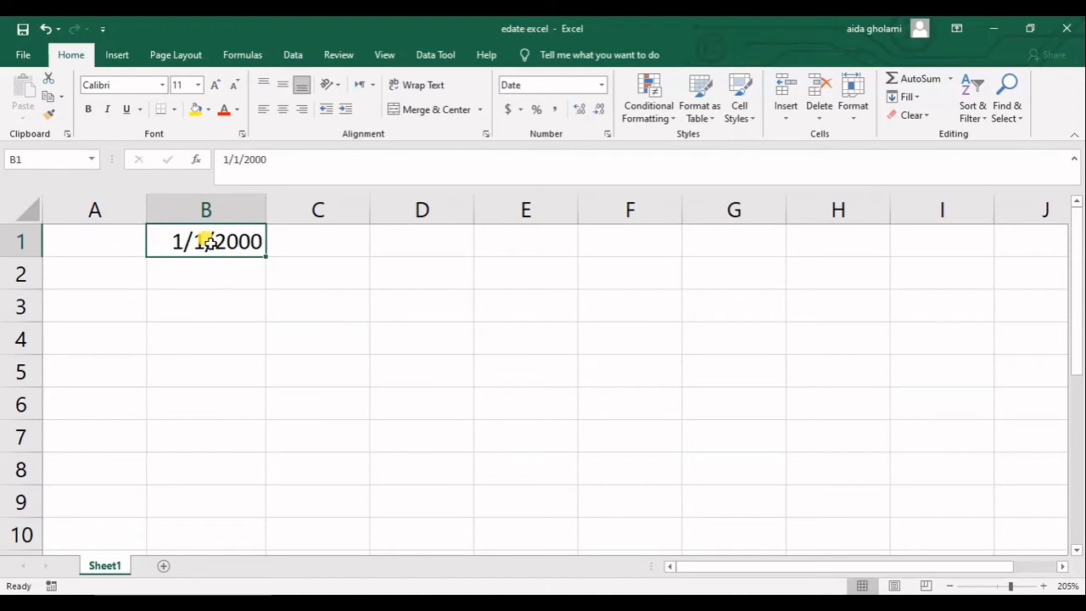
Step: Enter =EDATE(B1,2) in A1, giving the serial result 36586
{"action": "left_click", "coordinate": [95, 241]}
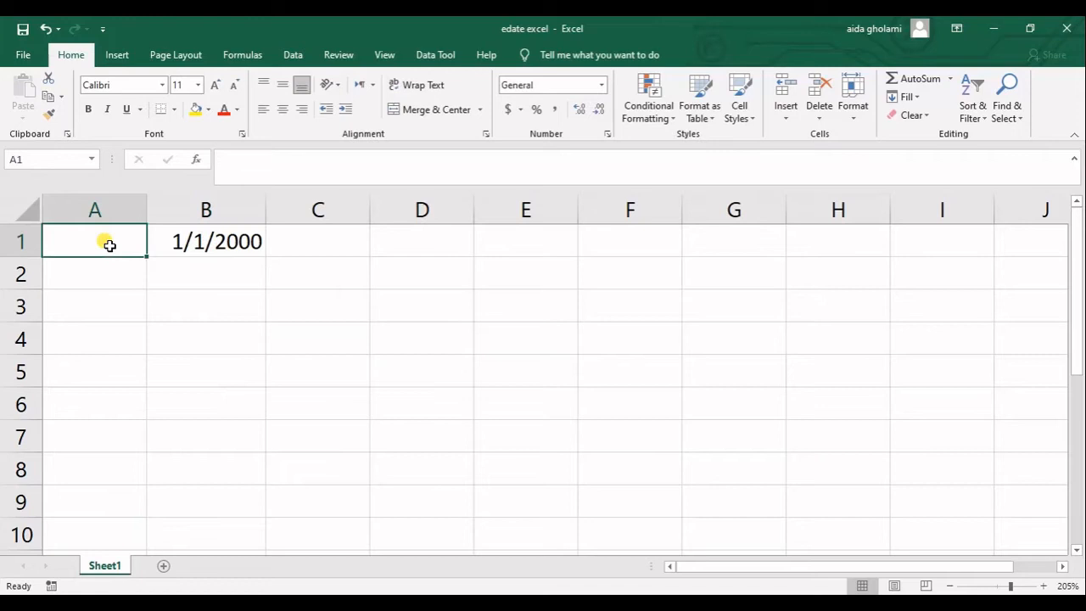
{"action": "type", "text": "=e"}
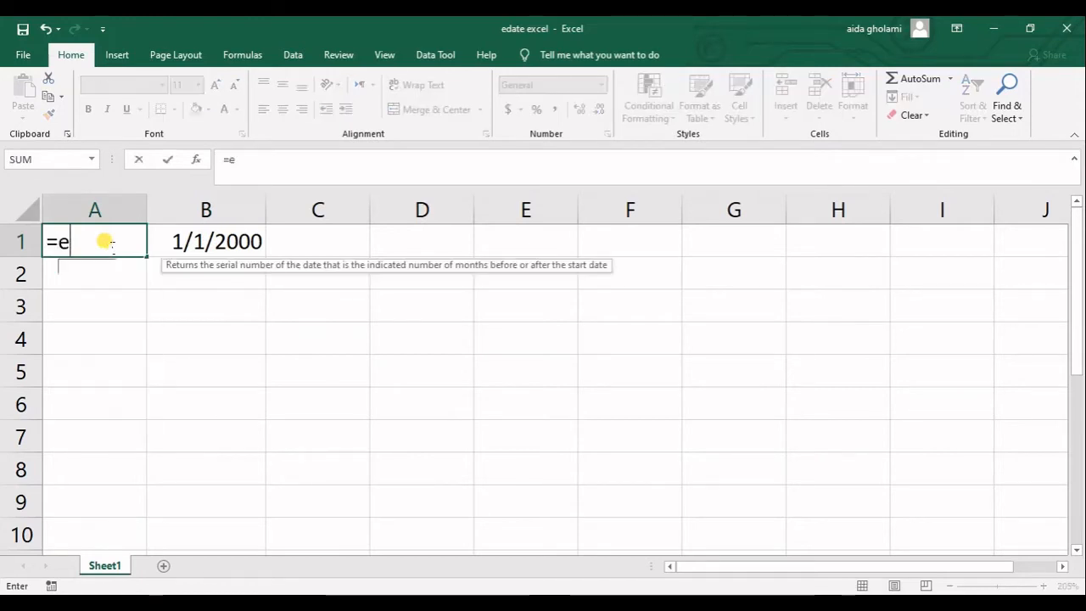
{"action": "type", "text": "DATE("}
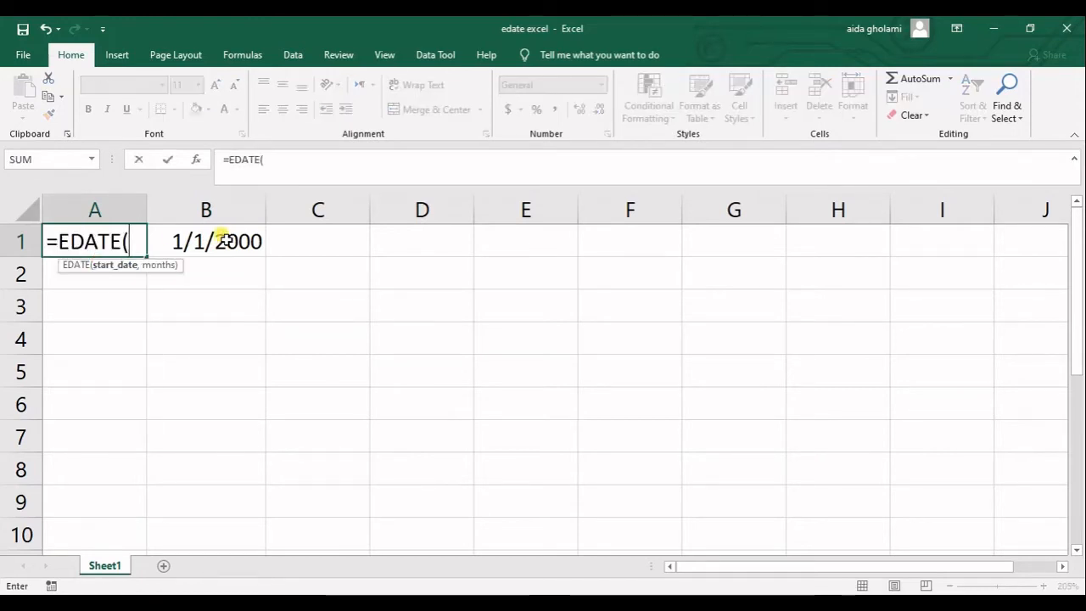
{"action": "left_click", "coordinate": [206, 241]}
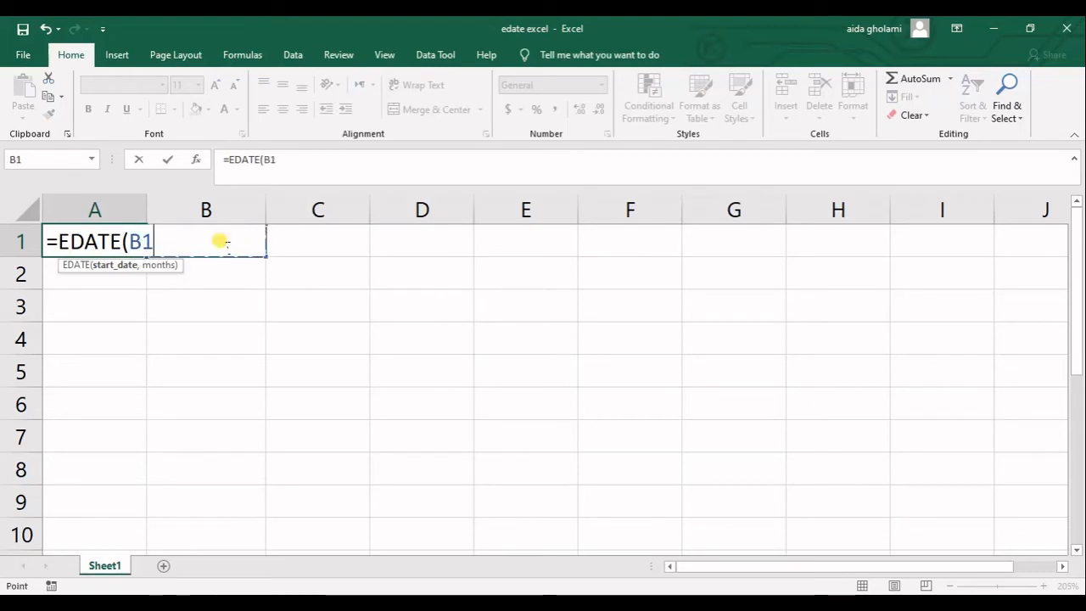
{"action": "mouse_move", "coordinate": [127, 271]}
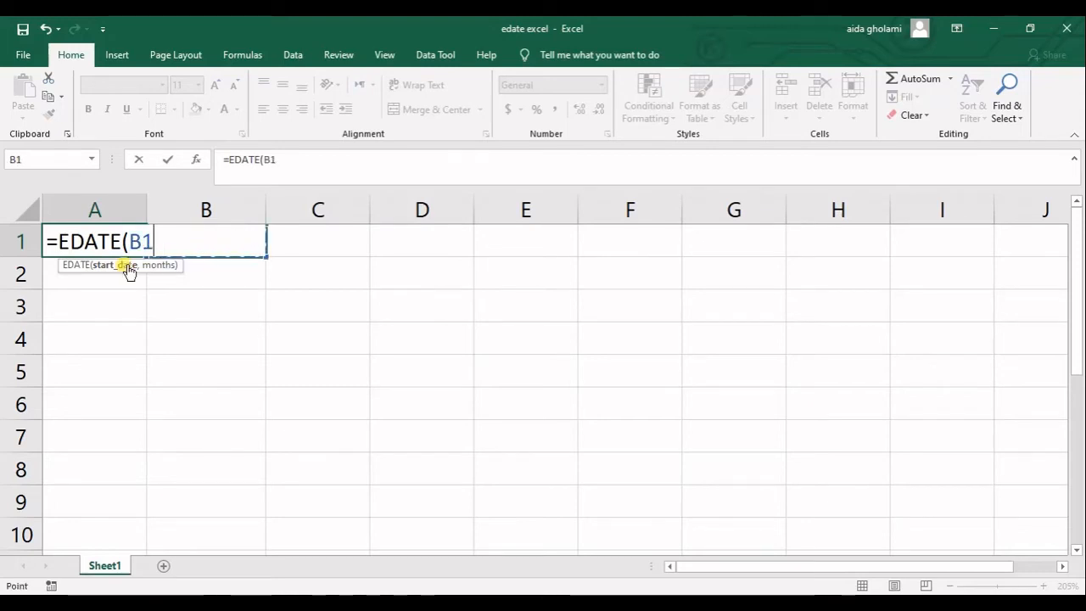
{"action": "mouse_move", "coordinate": [122, 289]}
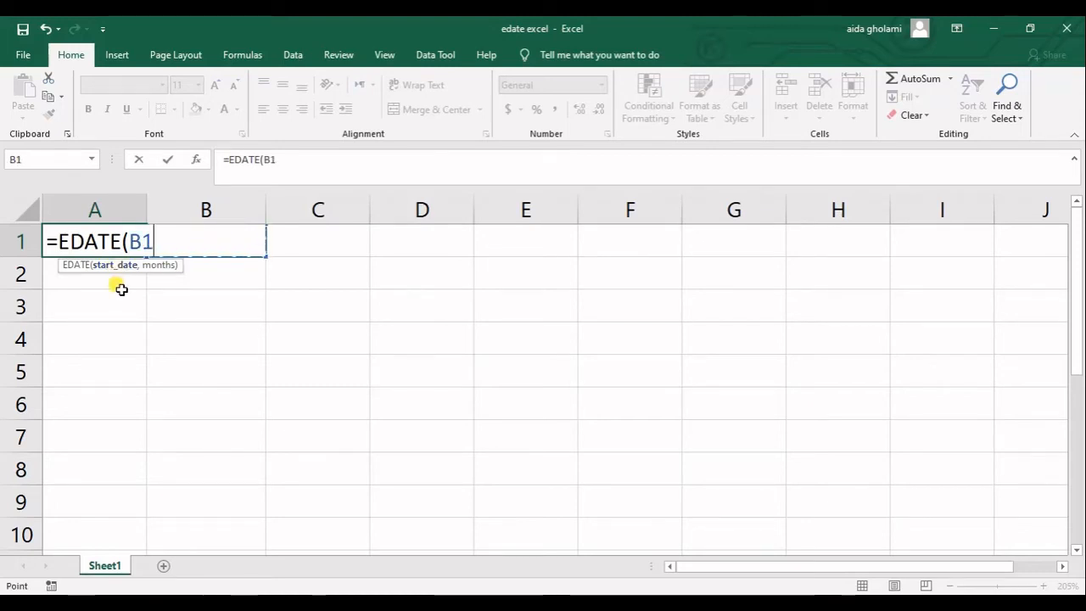
{"action": "type", "text": ","}
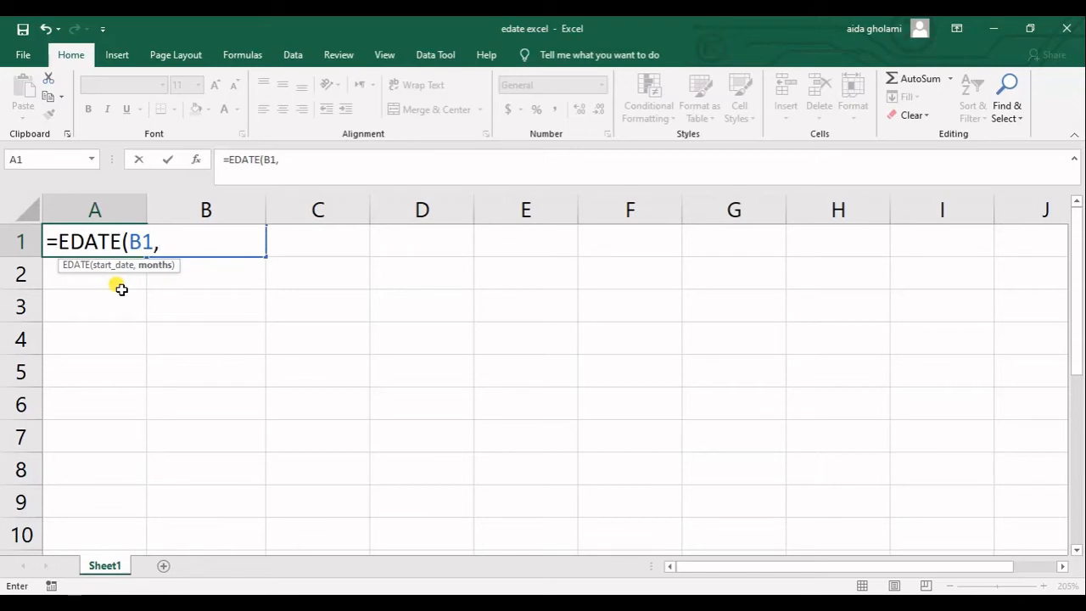
{"action": "type", "text": "2)"}
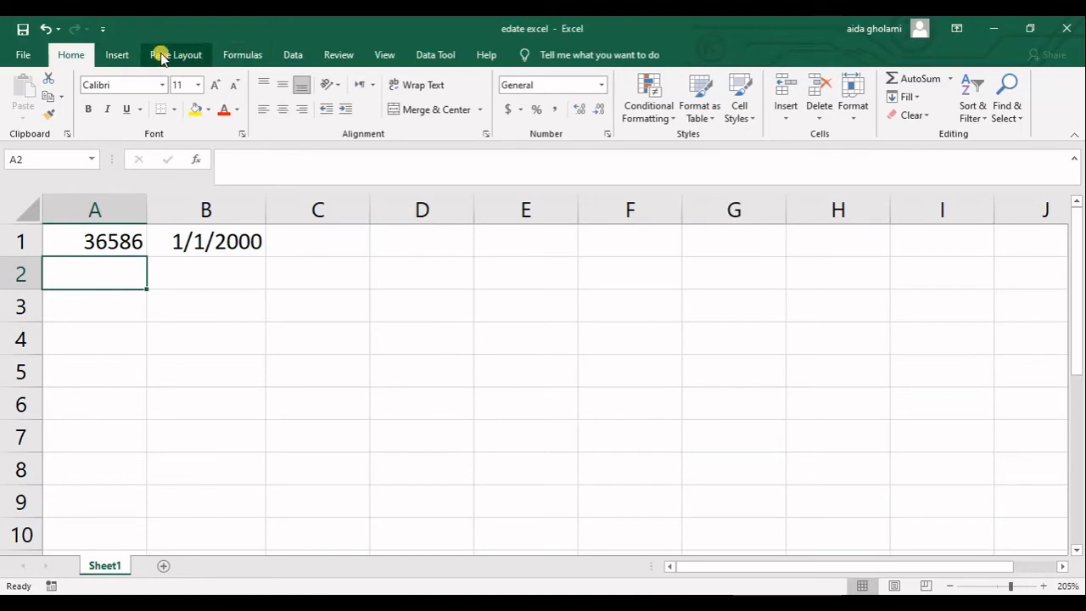
{"action": "mouse_move", "coordinate": [286, 314]}
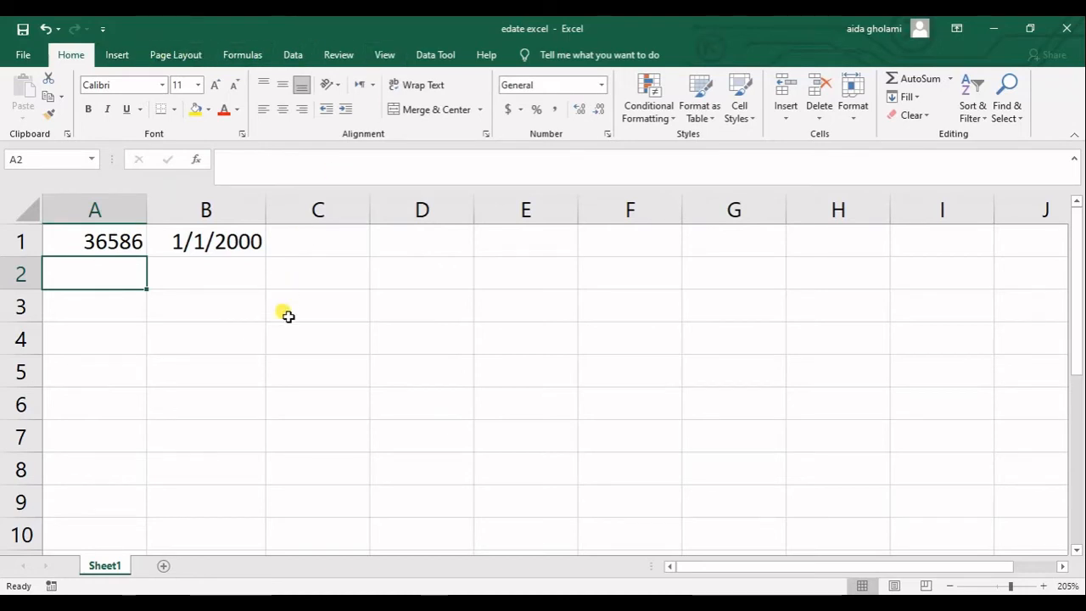
{"action": "mouse_move", "coordinate": [278, 306]}
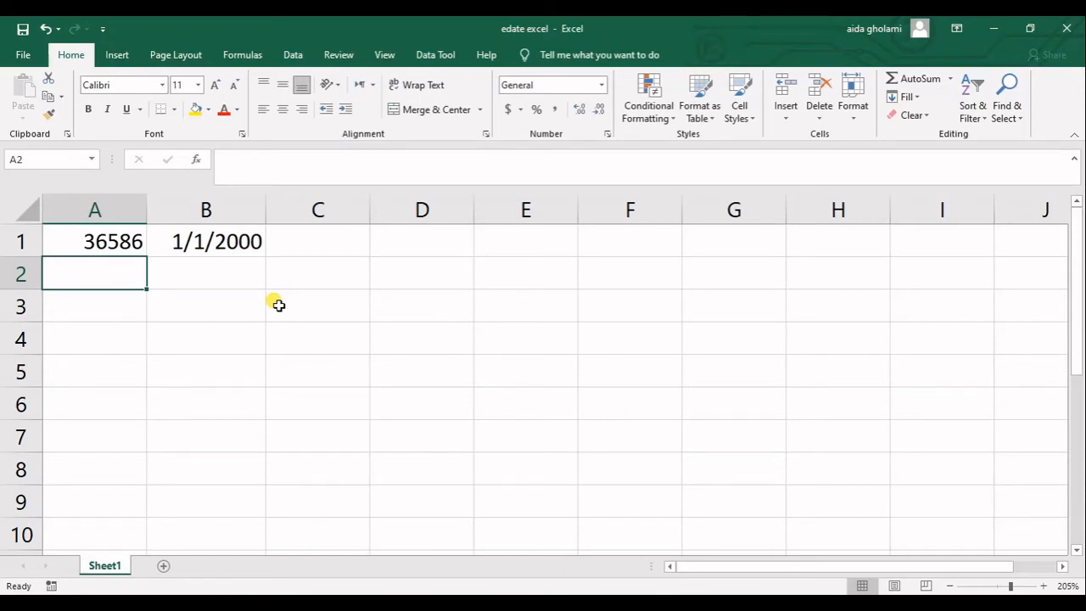
{"action": "mouse_move", "coordinate": [411, 280]}
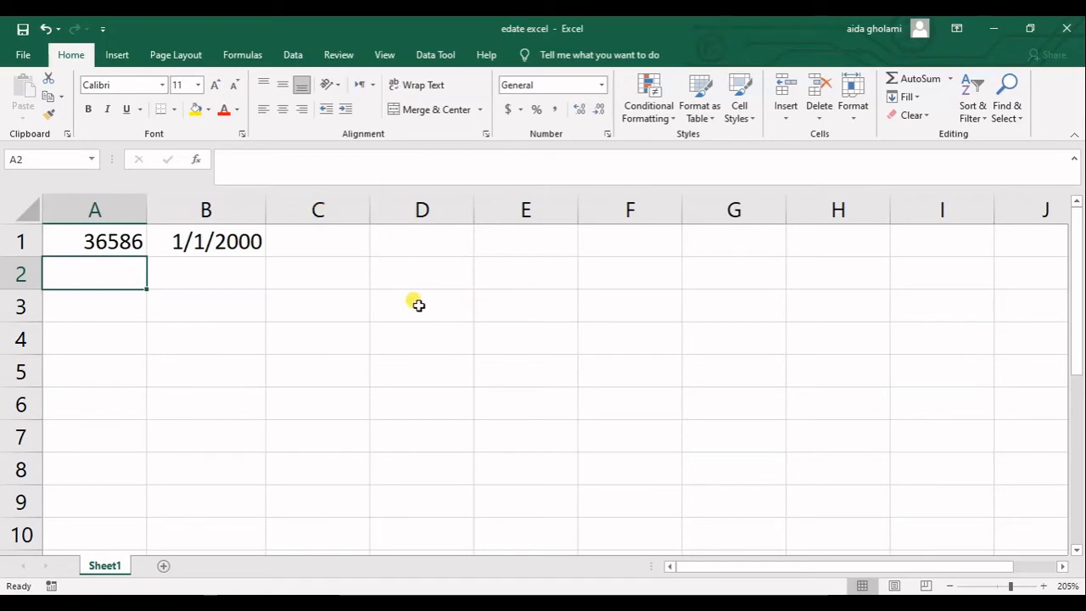
{"action": "mouse_move", "coordinate": [644, 292]}
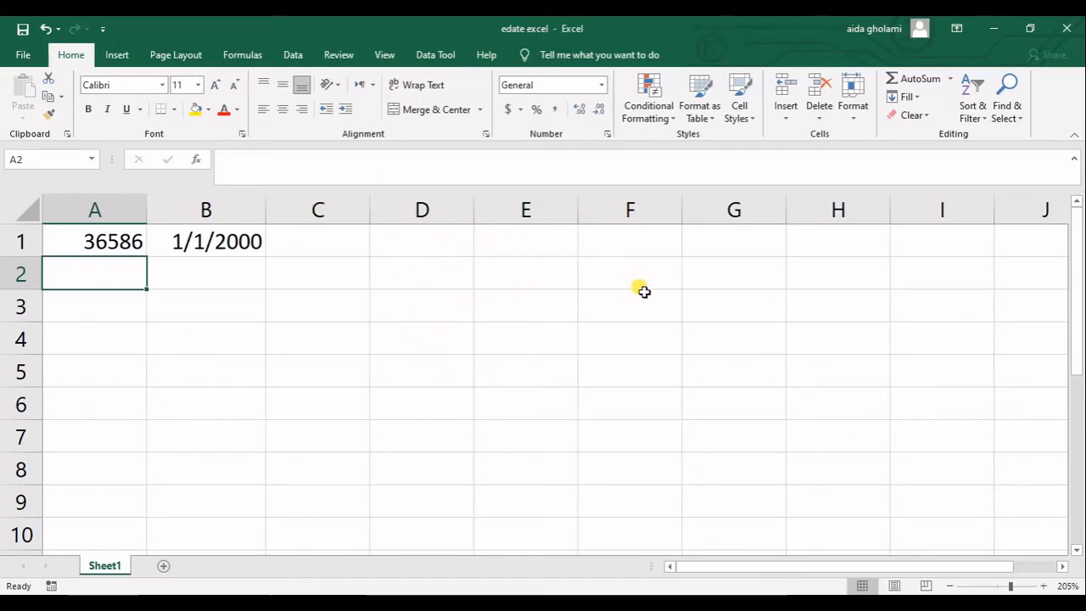
{"action": "mouse_move", "coordinate": [366, 298]}
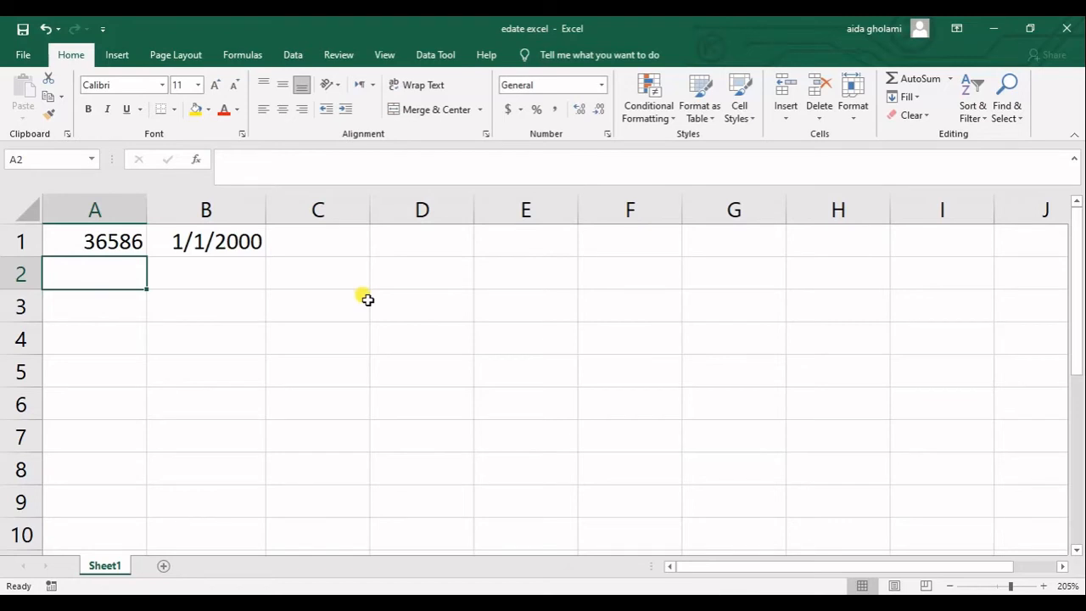
{"action": "mouse_move", "coordinate": [426, 256]}
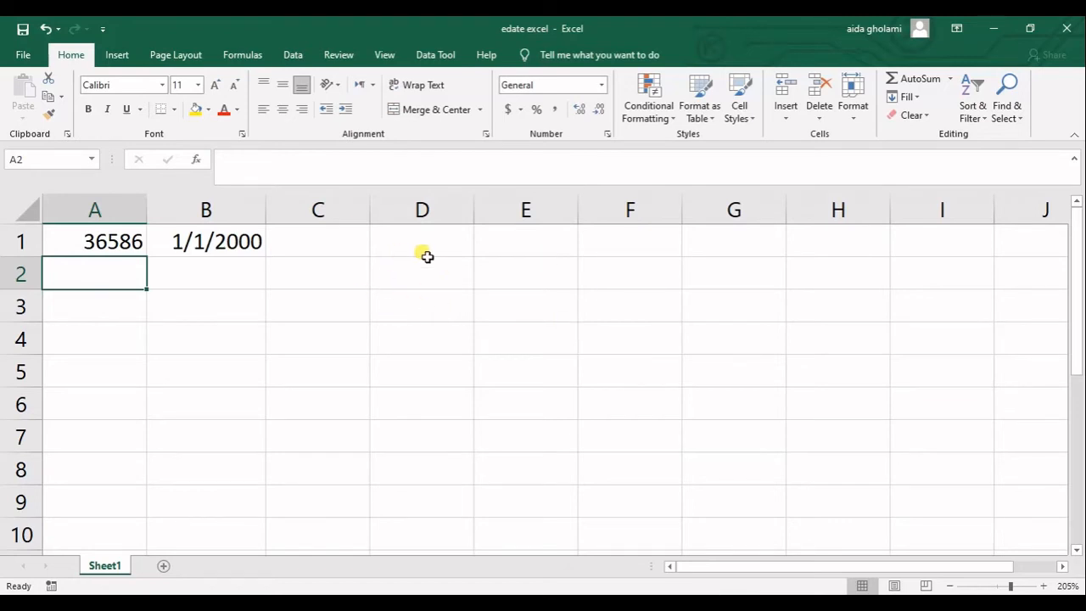
{"action": "mouse_move", "coordinate": [414, 264]}
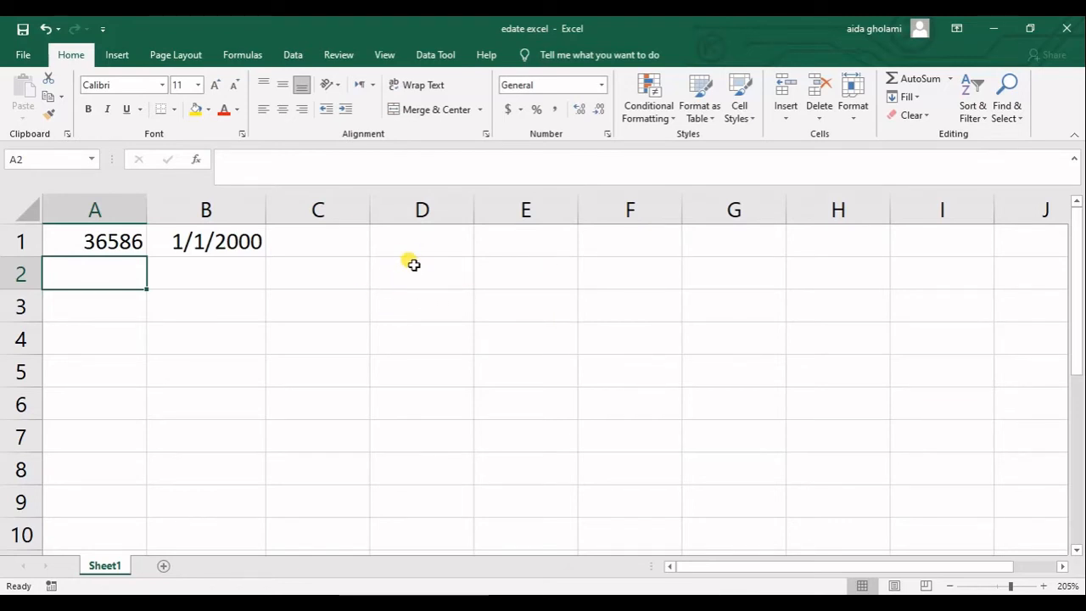
{"action": "mouse_move", "coordinate": [212, 257]}
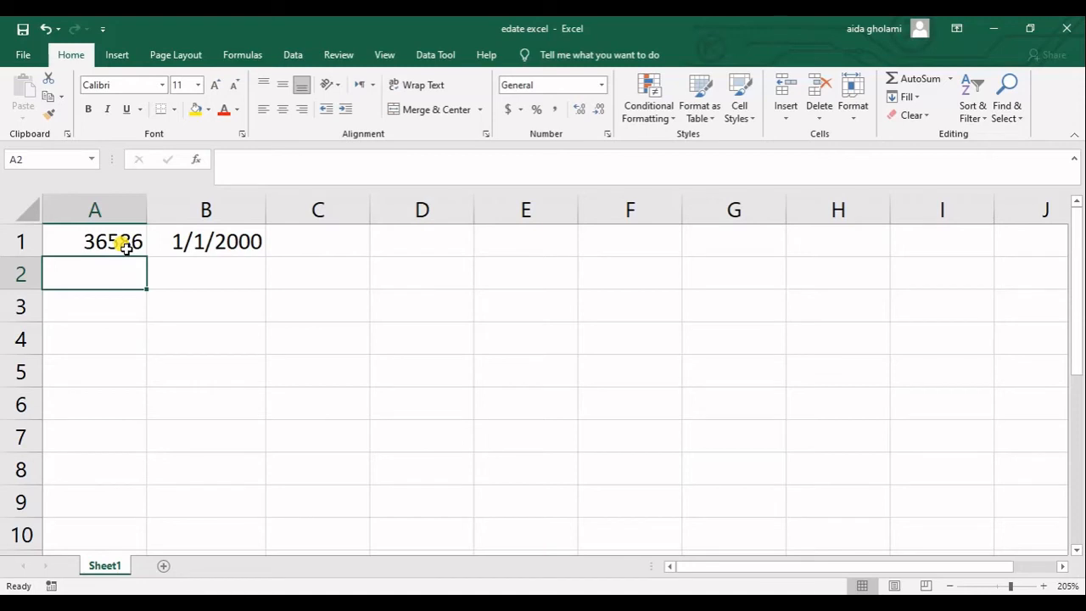
Step: Format A1 with the Date category so 36586 reads 3/1/2000
{"action": "left_click", "coordinate": [96, 241]}
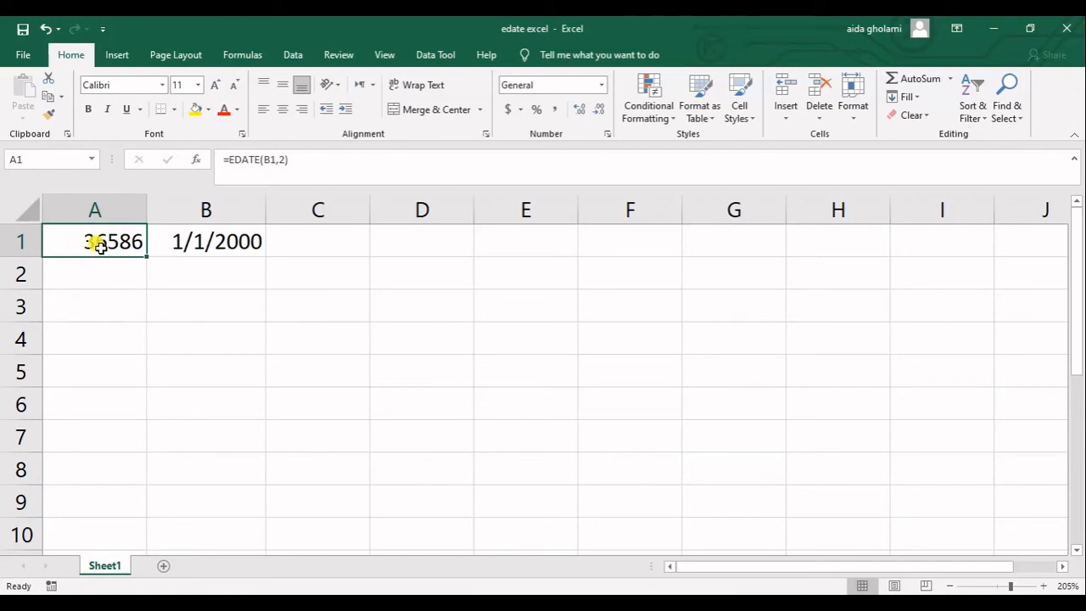
{"action": "right_click", "coordinate": [95, 241]}
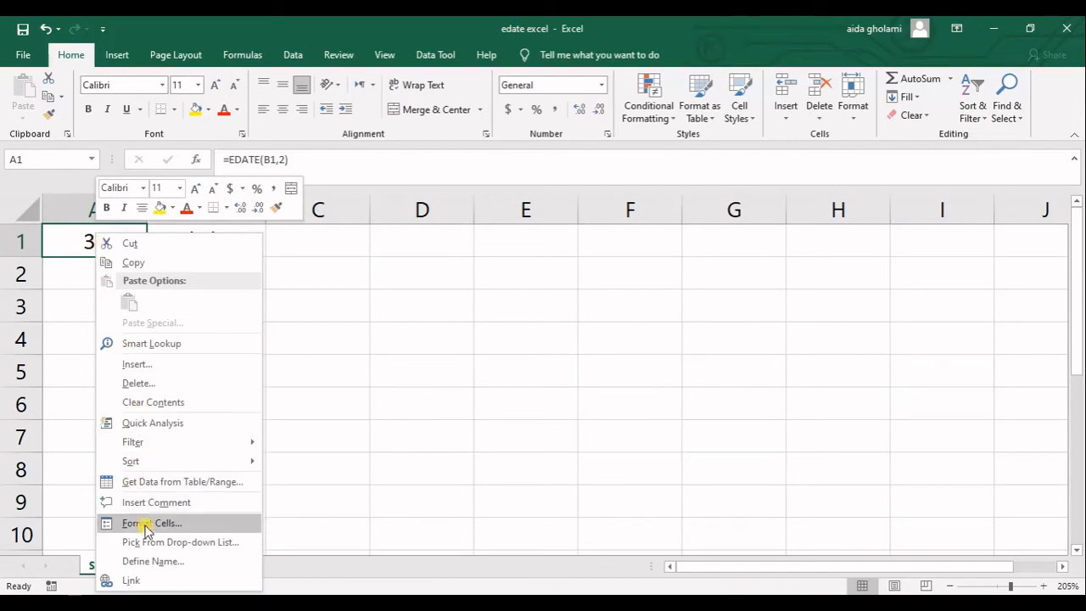
{"action": "left_click", "coordinate": [151, 523]}
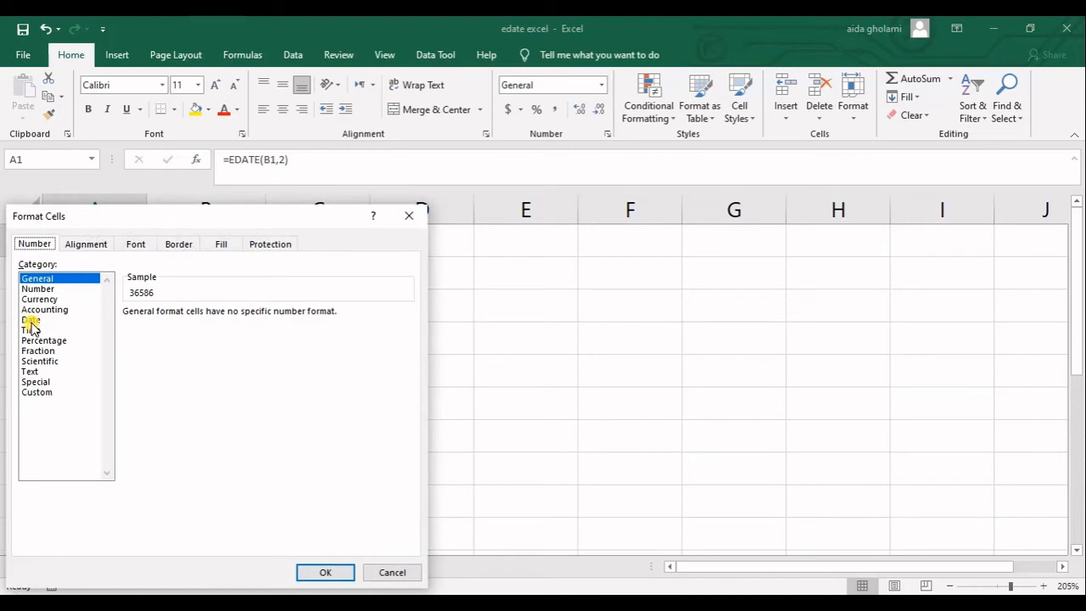
{"action": "left_click", "coordinate": [31, 320]}
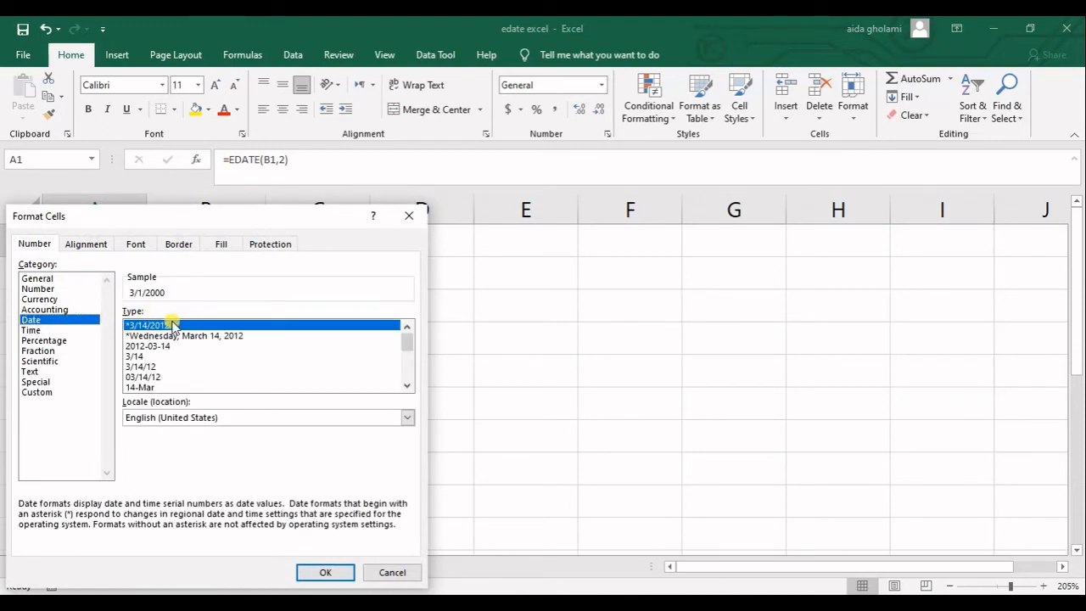
{"action": "left_click", "coordinate": [326, 572]}
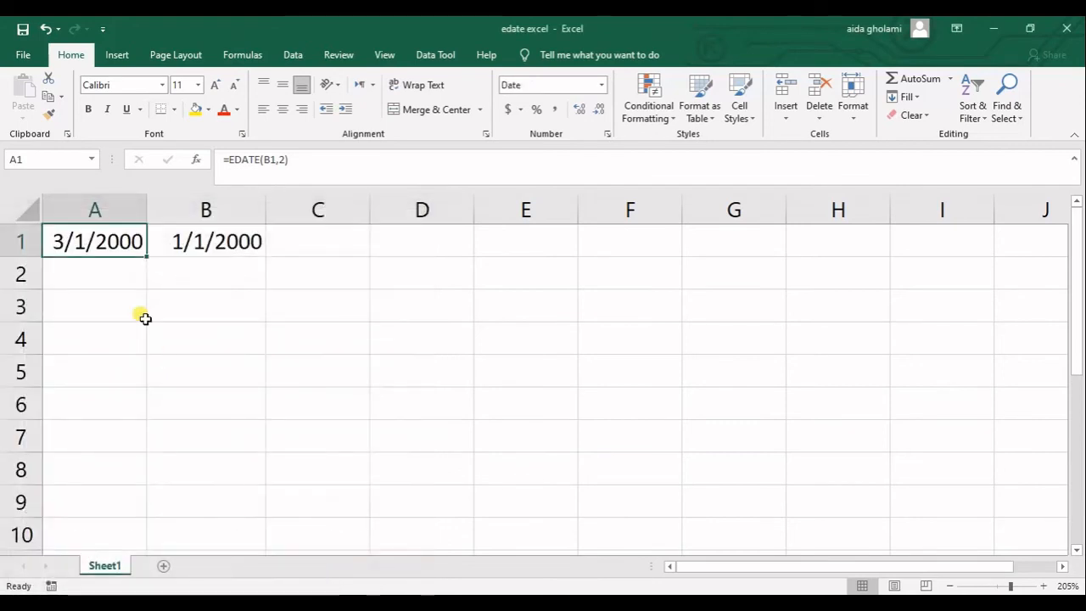
{"action": "mouse_move", "coordinate": [111, 255]}
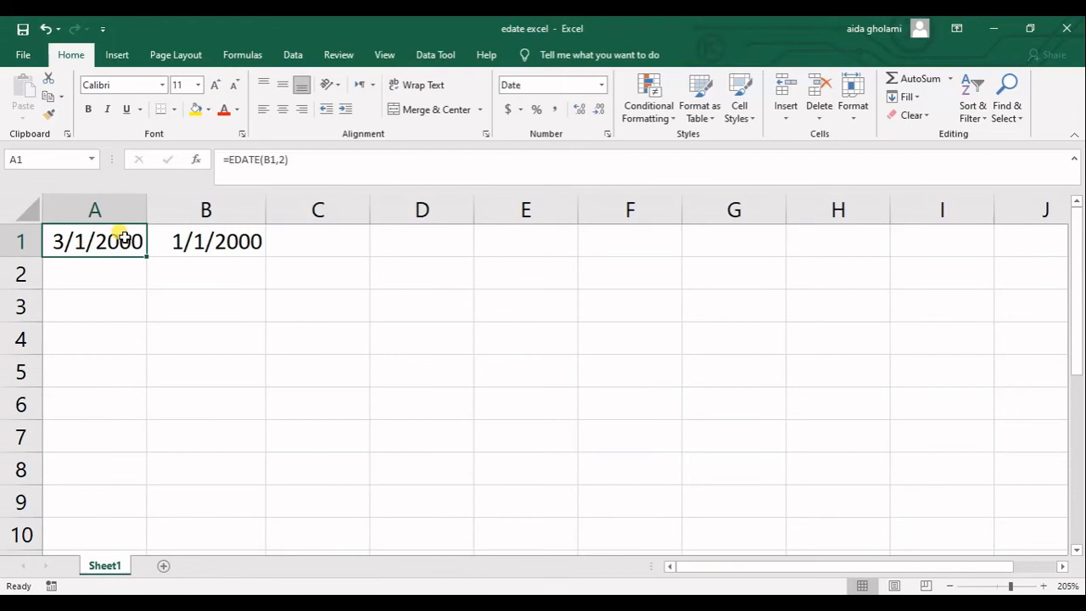
Step: Enter =EDATE(B1,-1) in A2 for the date one month before B1
{"action": "left_click", "coordinate": [95, 273]}
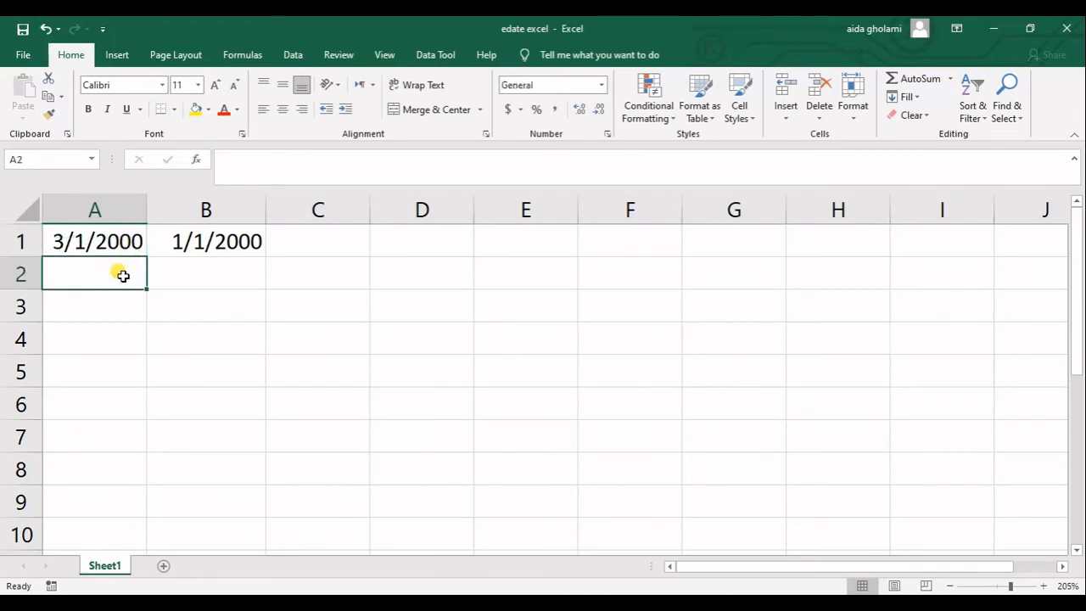
{"action": "type", "text": "=e"}
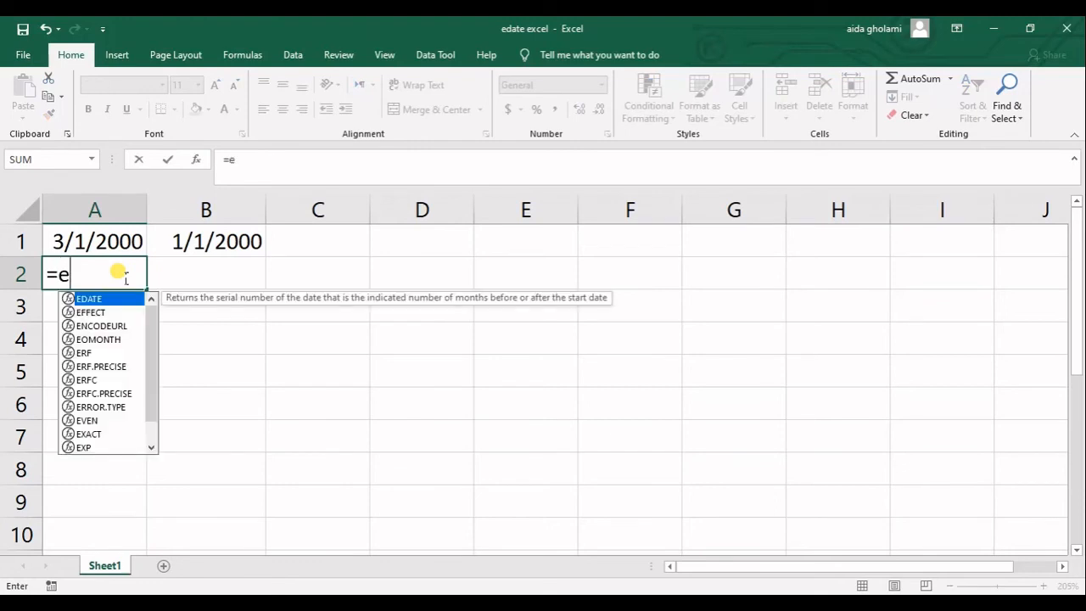
{"action": "type", "text": "d"}
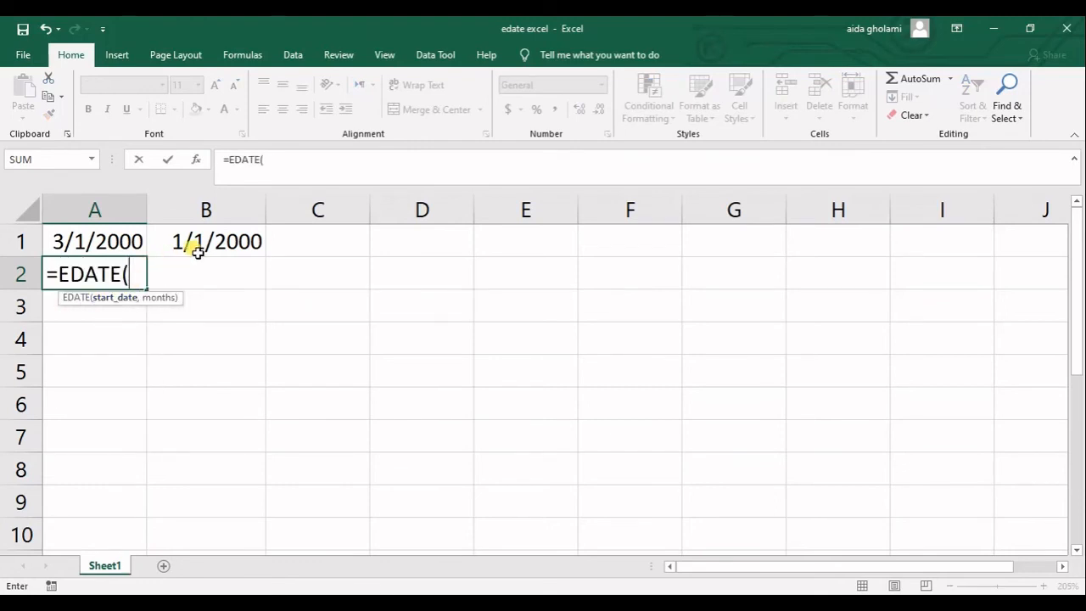
{"action": "left_click", "coordinate": [205, 241]}
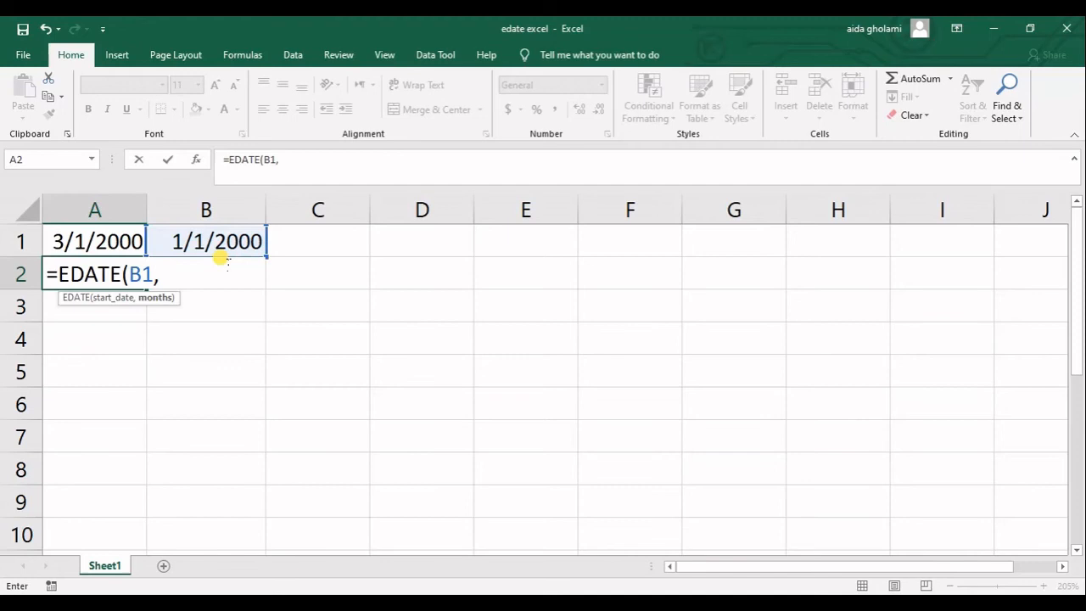
{"action": "type", "text": "-"}
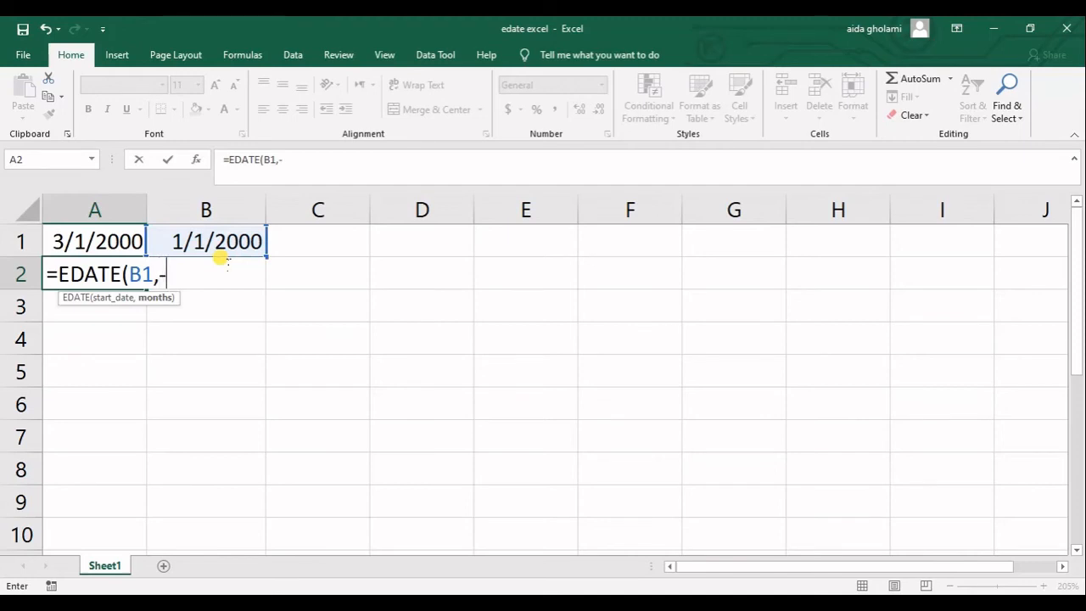
{"action": "type", "text": "1)"}
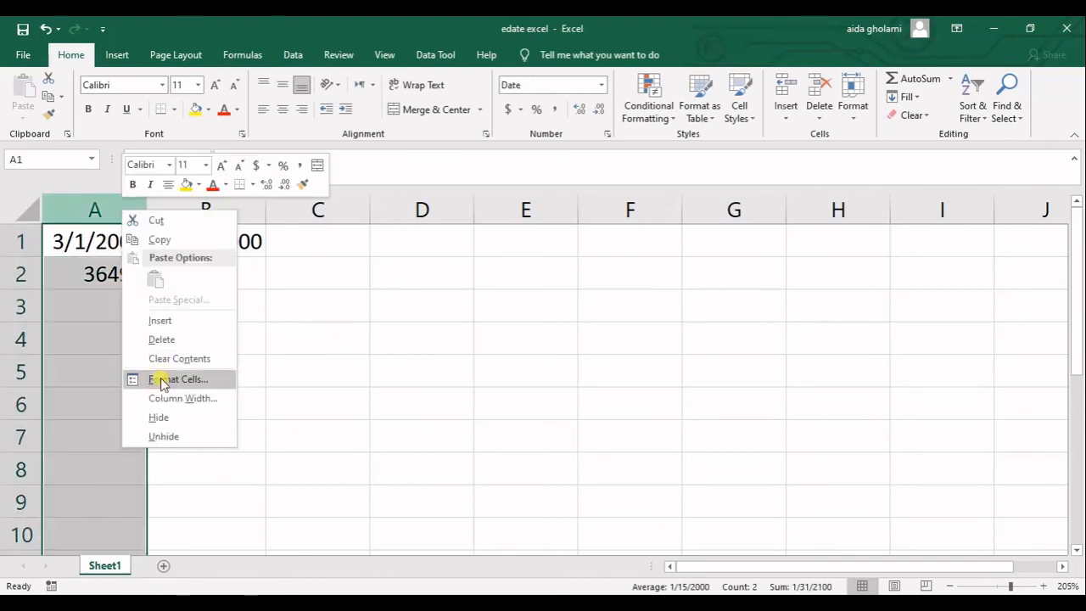
Step: Format A2 as a Date so it reads 12/1/1999, then review its formula
{"action": "left_click", "coordinate": [177, 381]}
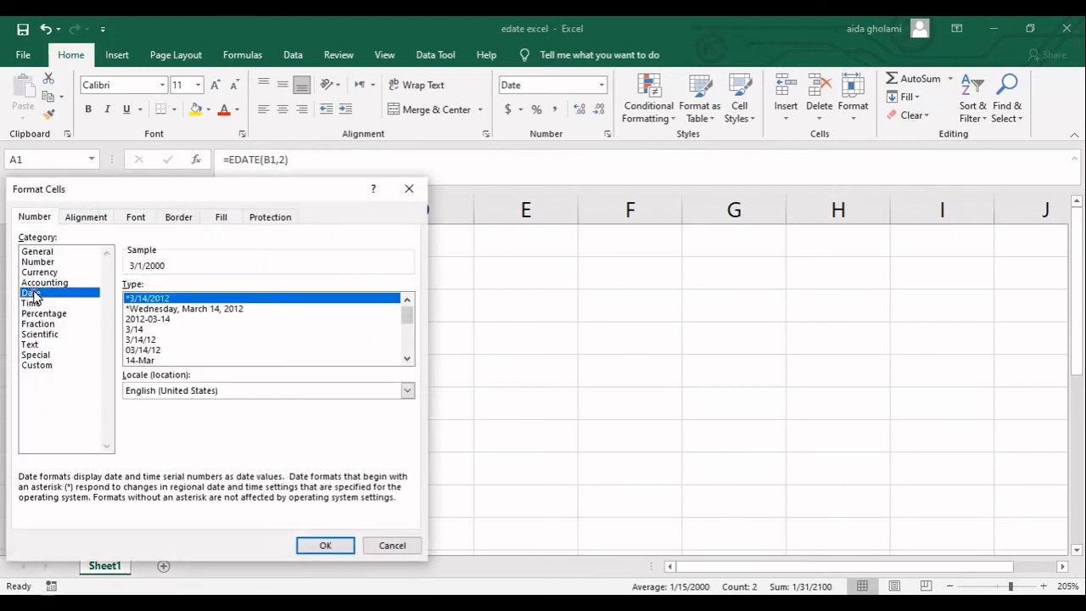
{"action": "left_click", "coordinate": [326, 544]}
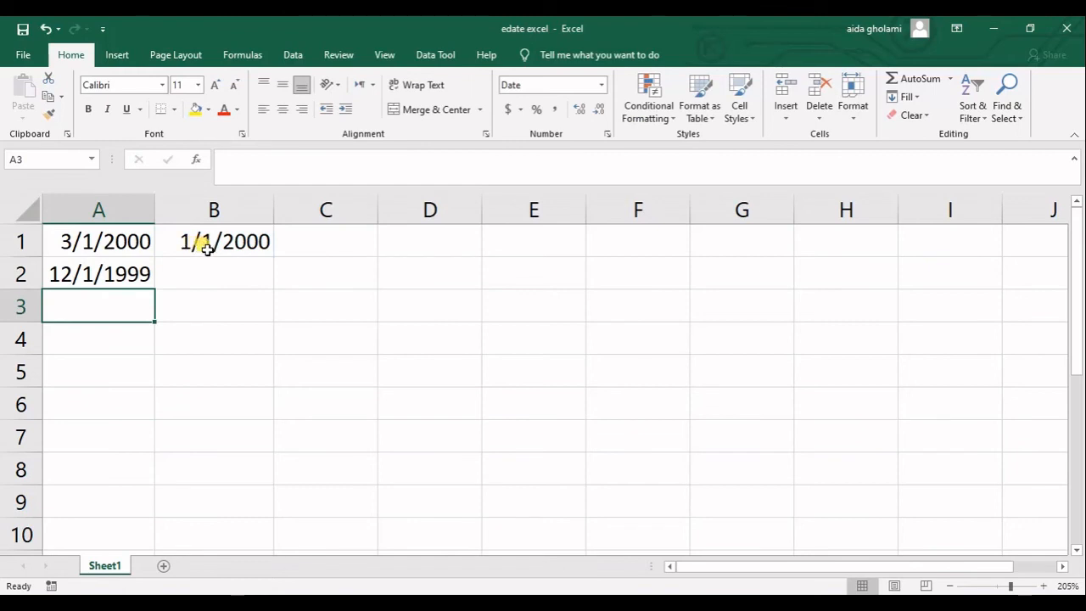
{"action": "mouse_move", "coordinate": [163, 269]}
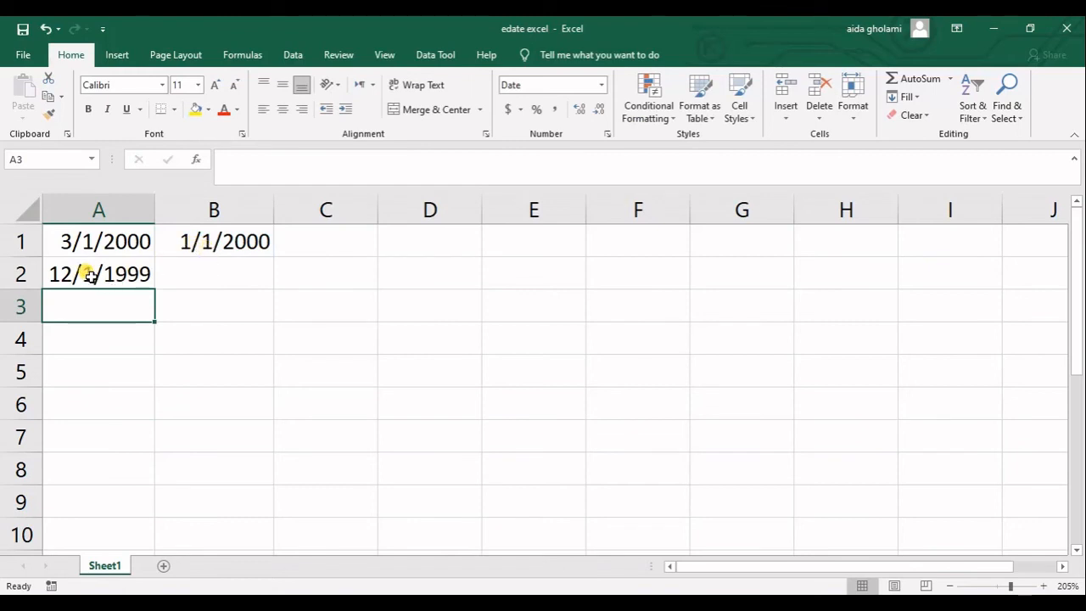
{"action": "left_click", "coordinate": [98, 273]}
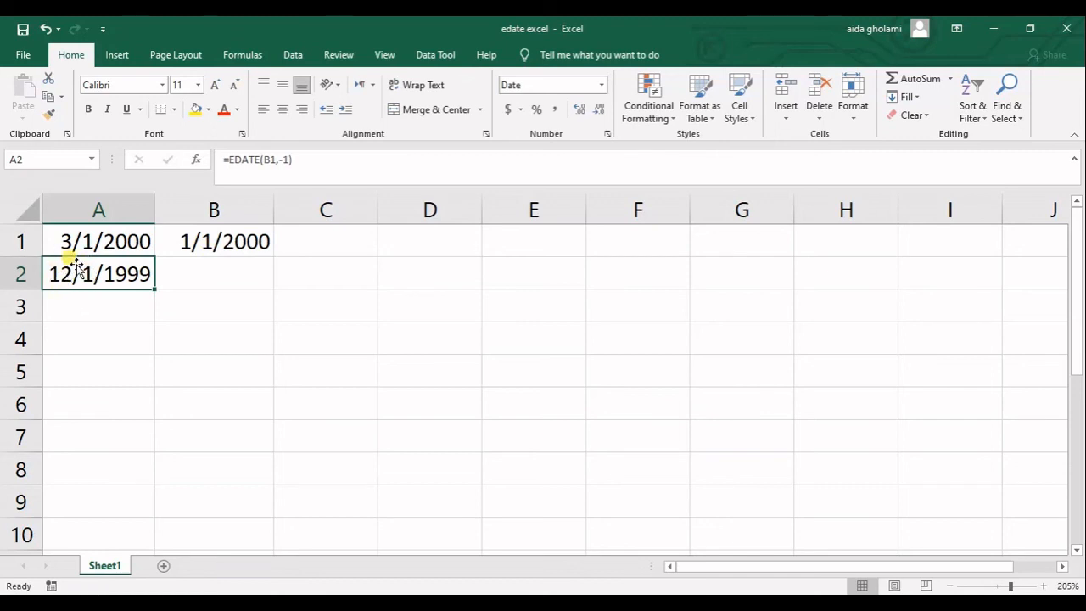